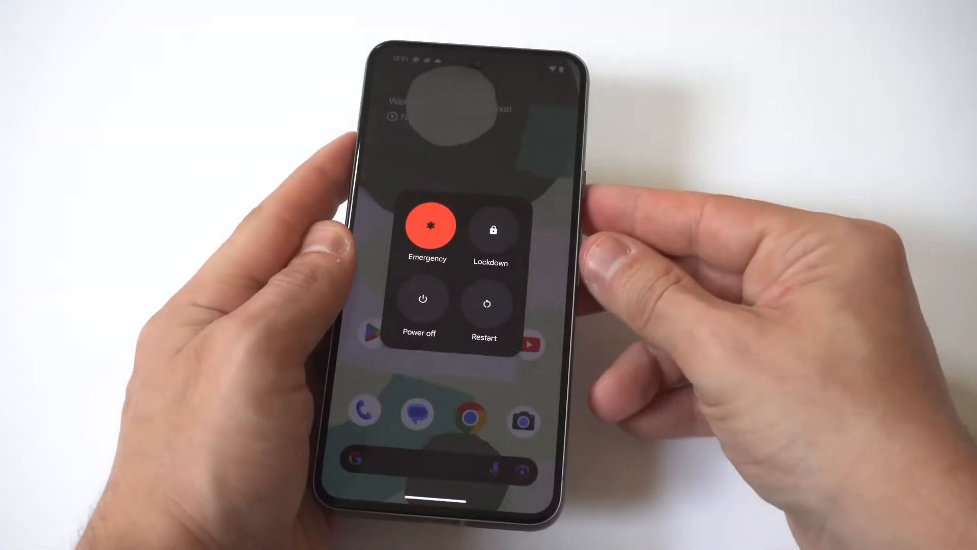
Shut the Pixel down completely from the system power menu.
{"action": "left_click", "coordinate": [419, 299]}
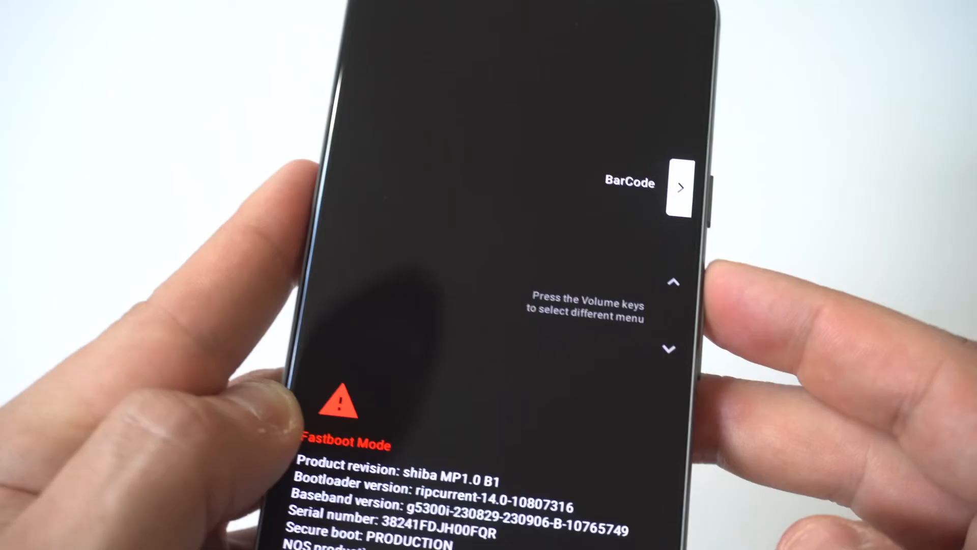
Move the Fastboot Mode selection to Recovery mode and boot into it.
{"action": "key", "text": "volumedown"}
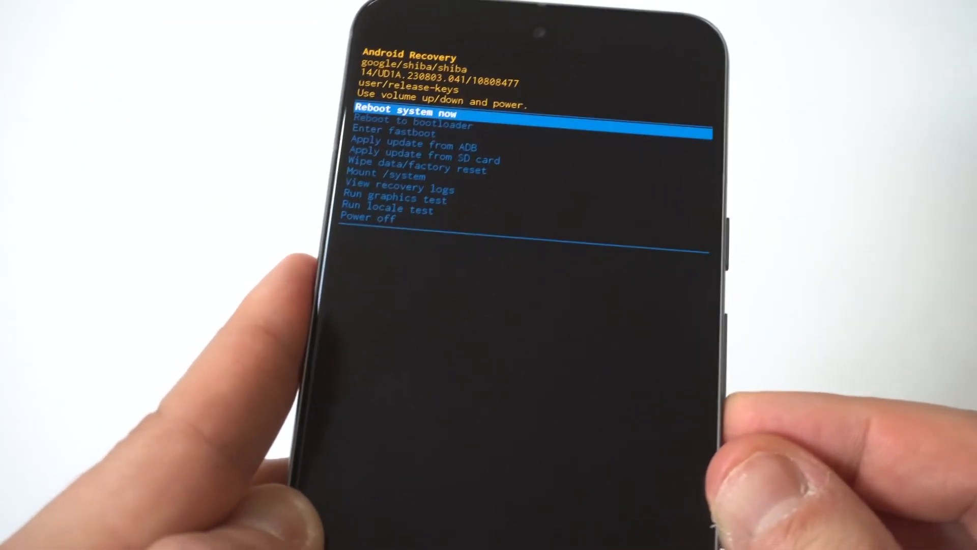
Browse the recovery menu to the Wipe data/factory reset entry and back up.
{"action": "key", "text": "volumedown"}
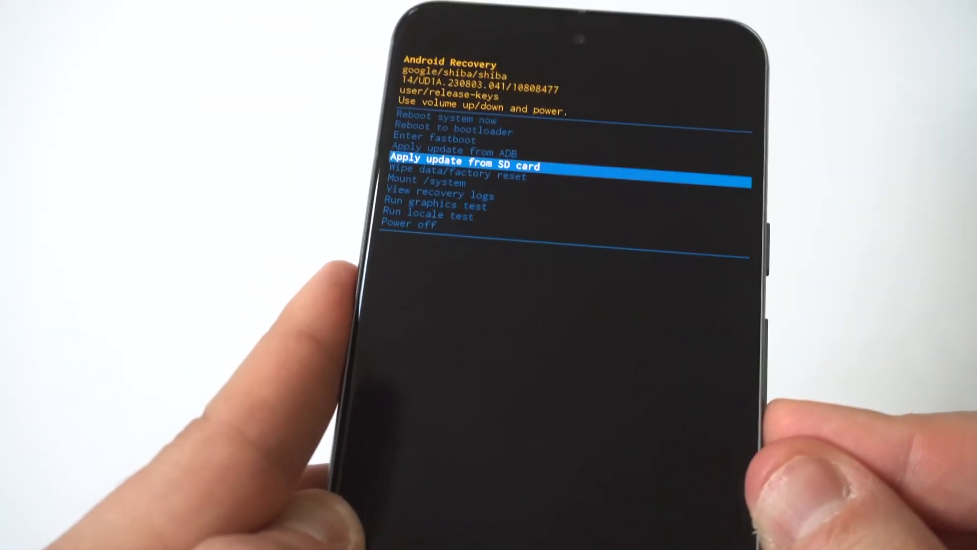
{"action": "key", "text": "volumedown"}
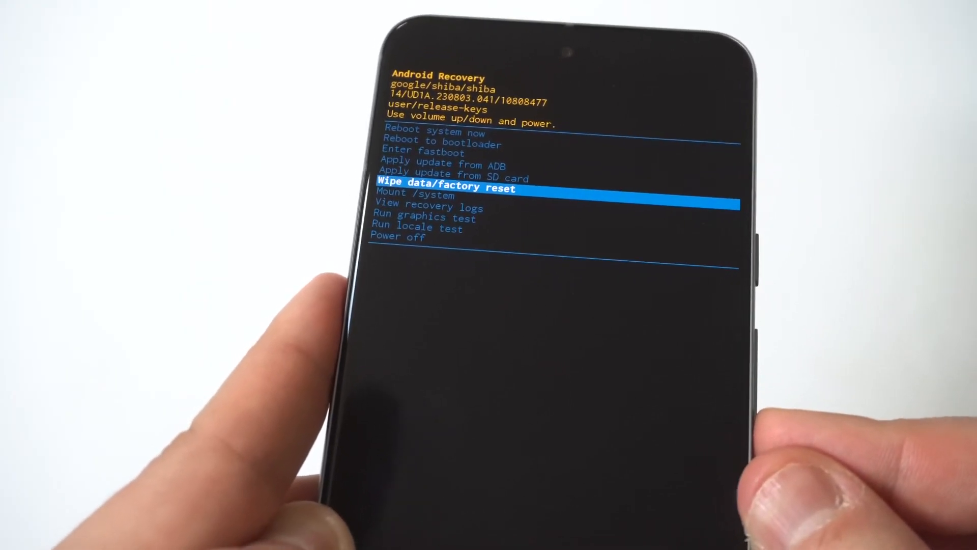
{"action": "key", "text": "volumeup"}
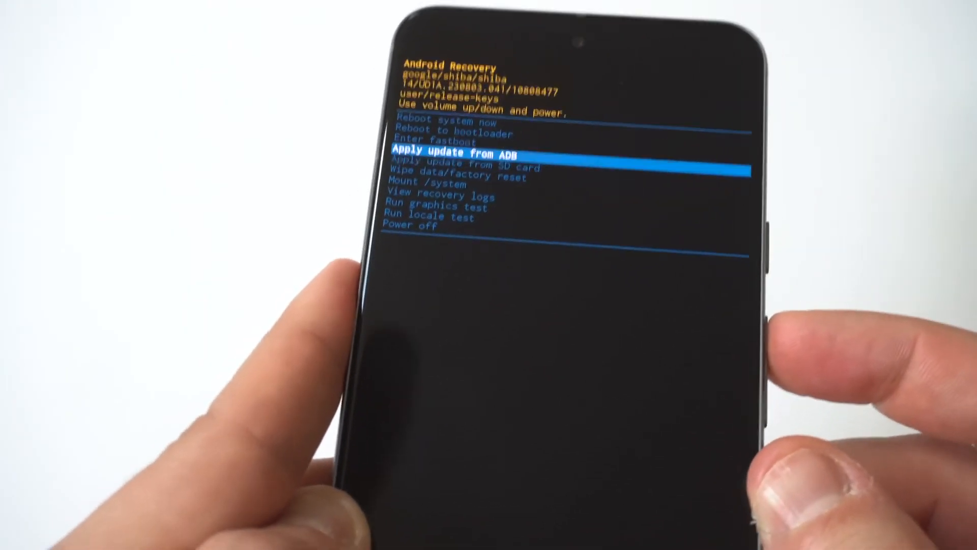